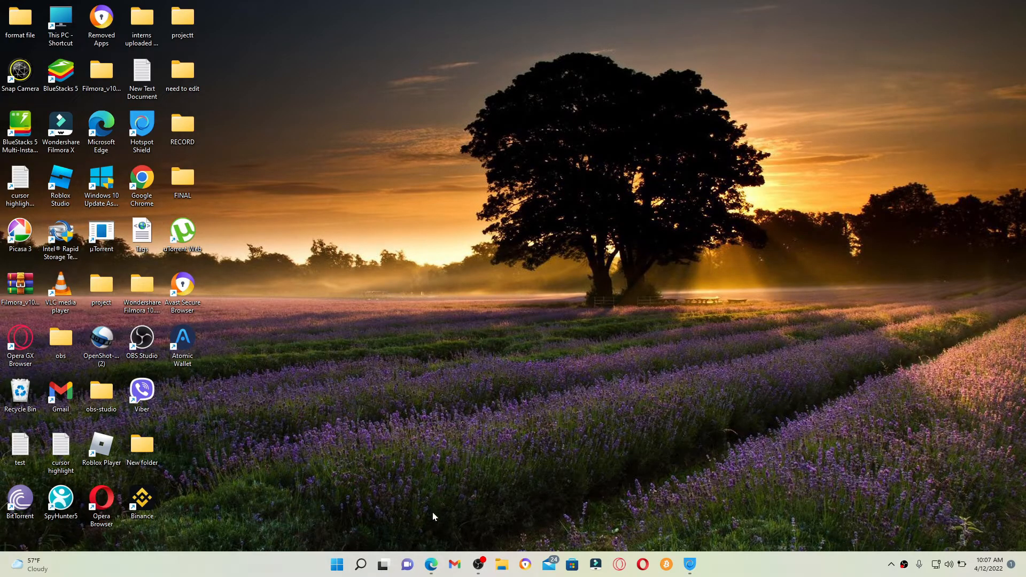
# - Launch Edge and go to lordandtaylor.com
pyautogui.click(431, 564)
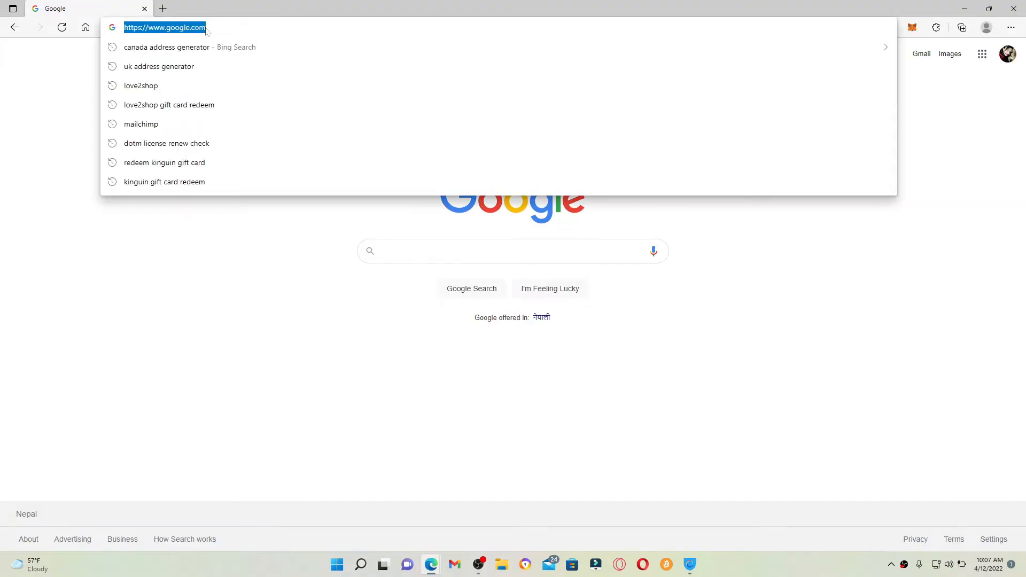
pyautogui.write('lordandtaylor.com')
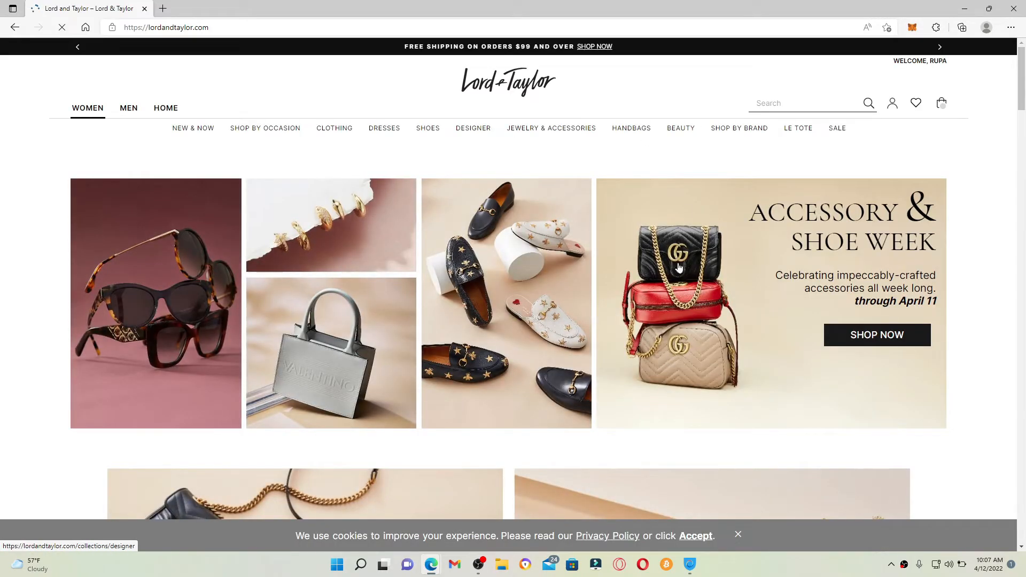
pyautogui.moveTo(912, 123)
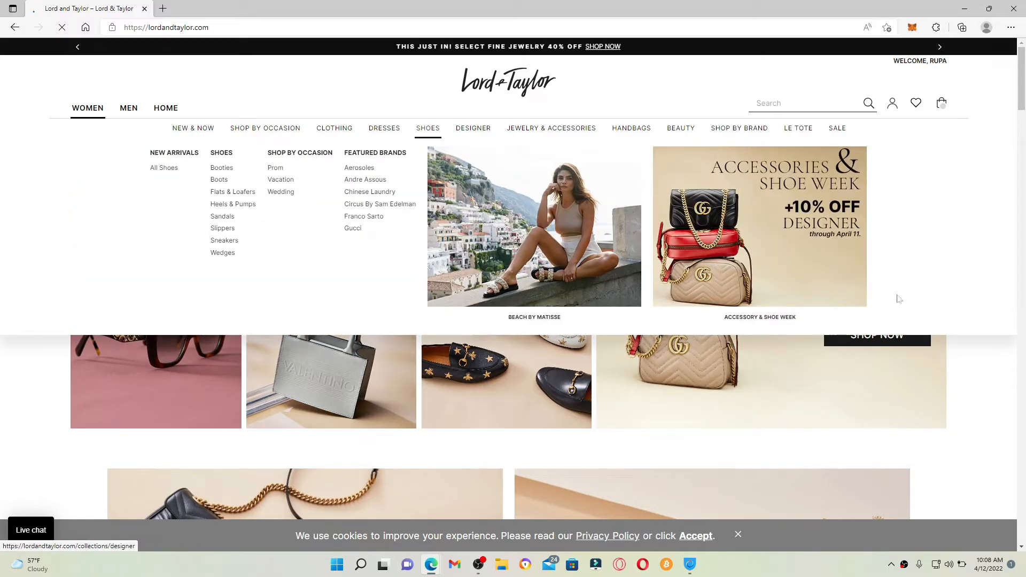
pyautogui.moveTo(971, 398)
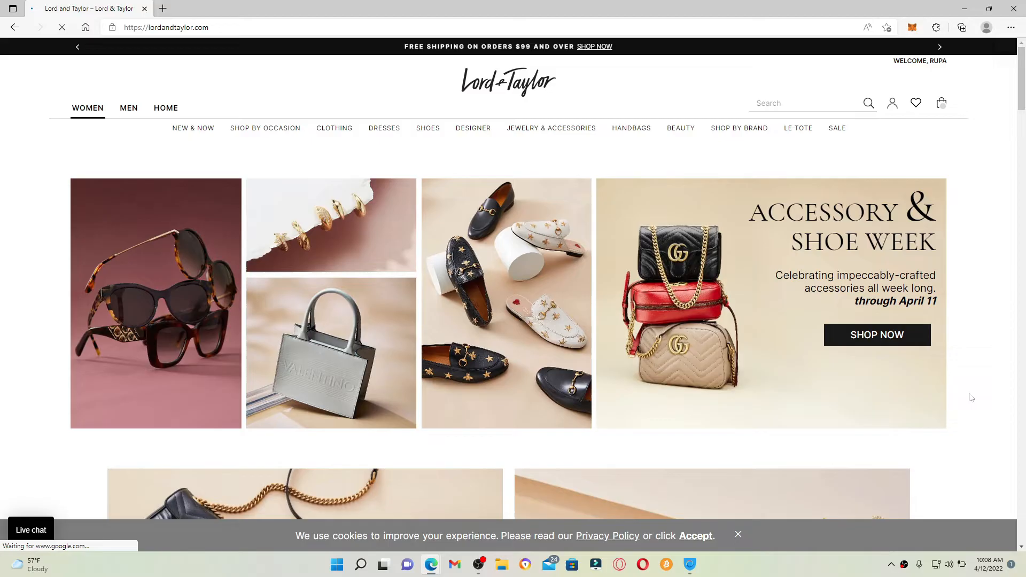
pyautogui.moveTo(341, 303)
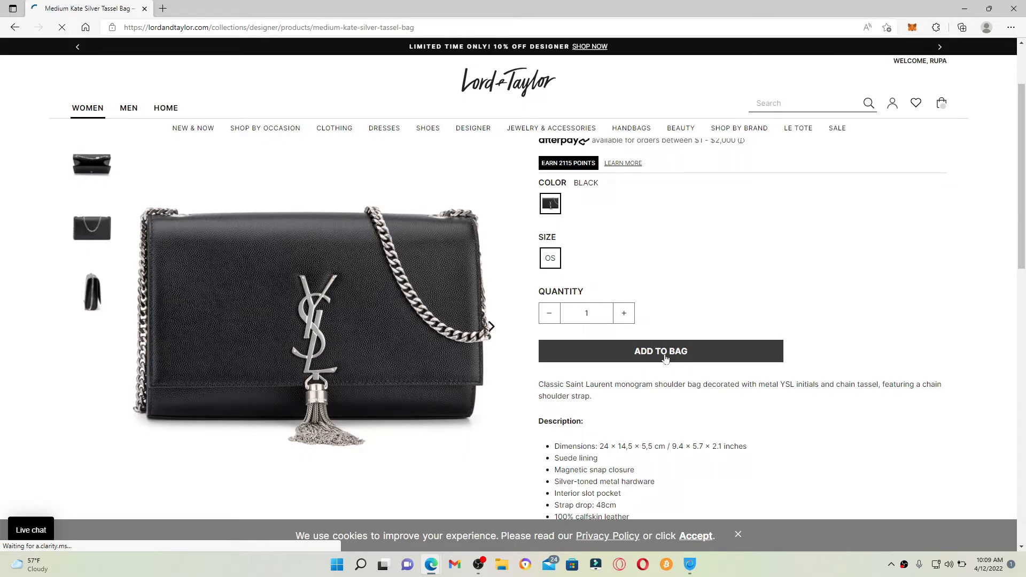
# - Add the Medium Kate Silver Tassel Bag to the bag, bringing the subtotal to $2,195
pyautogui.click(660, 350)
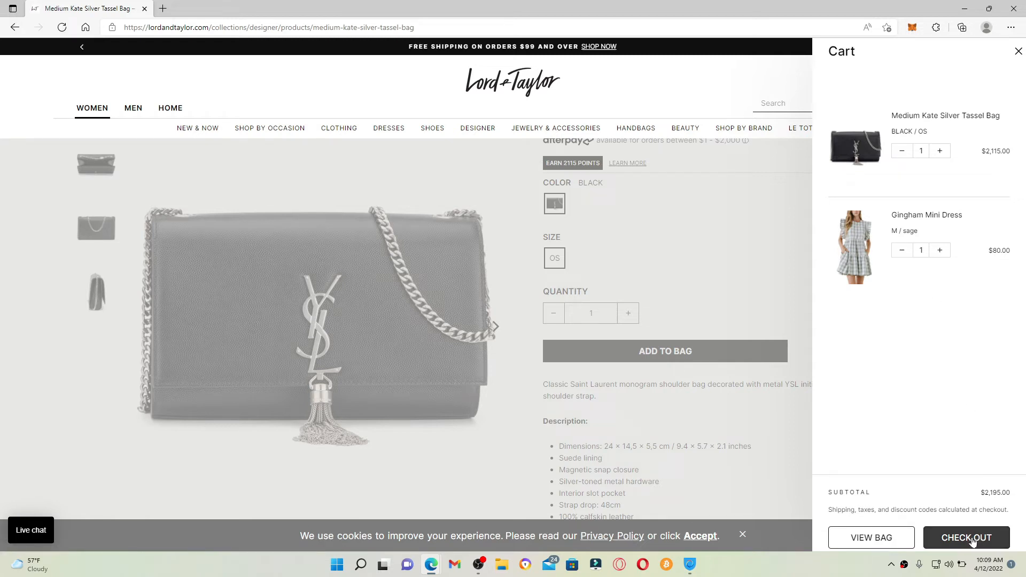
# - Check out with both items and review the checkout information page
pyautogui.click(966, 537)
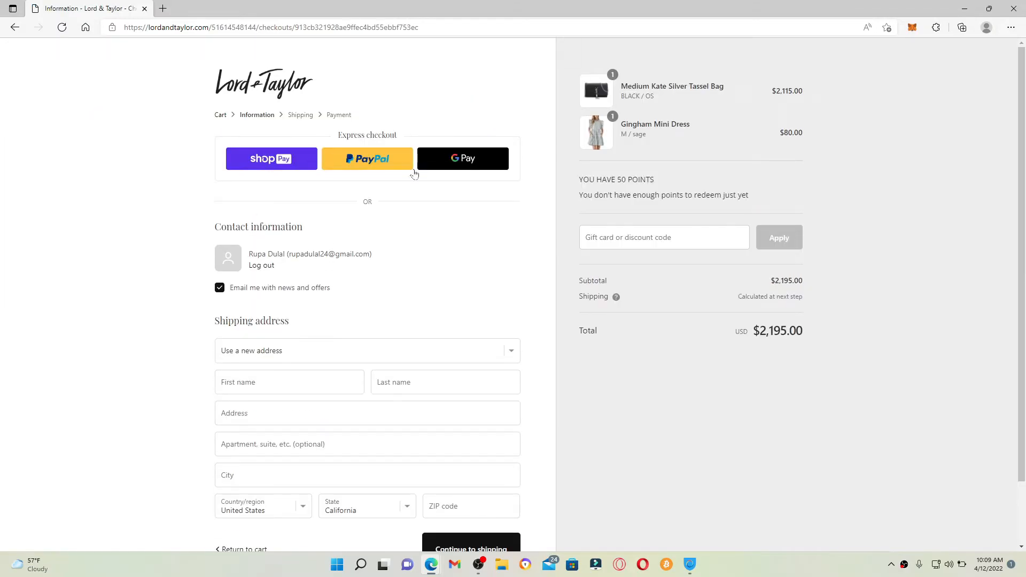
pyautogui.scroll(-3)
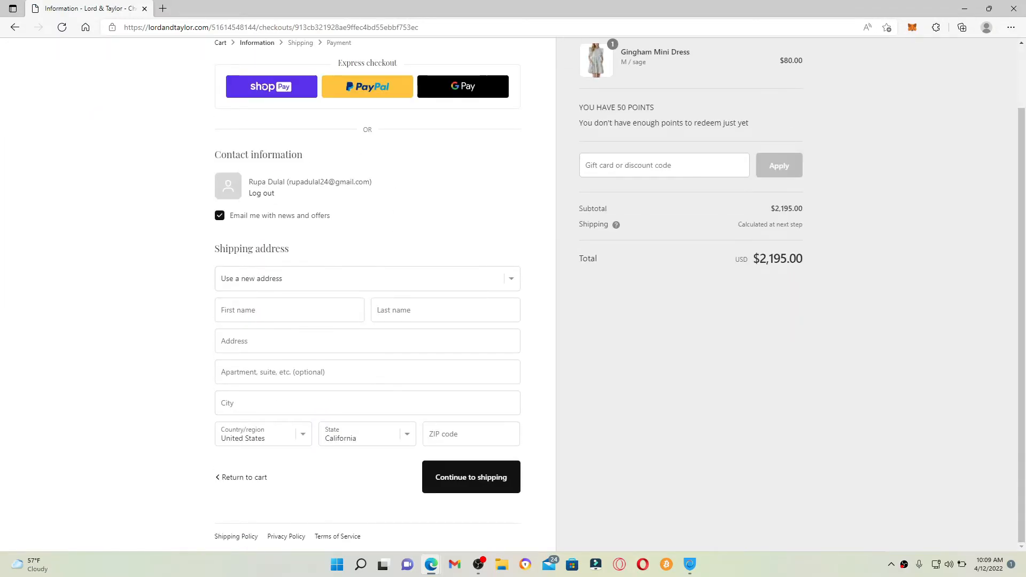
pyautogui.moveTo(470, 477)
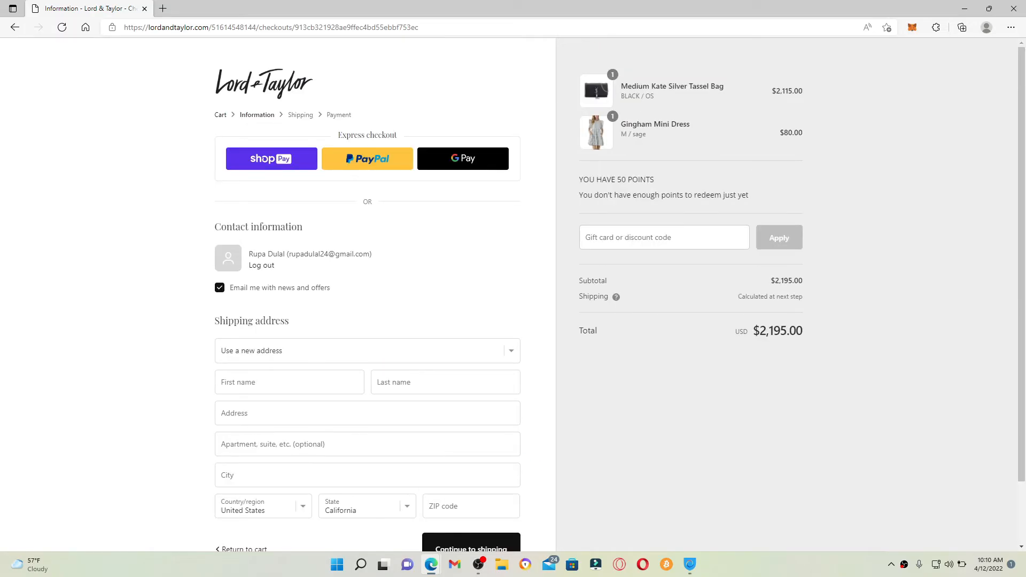
pyautogui.click(664, 237)
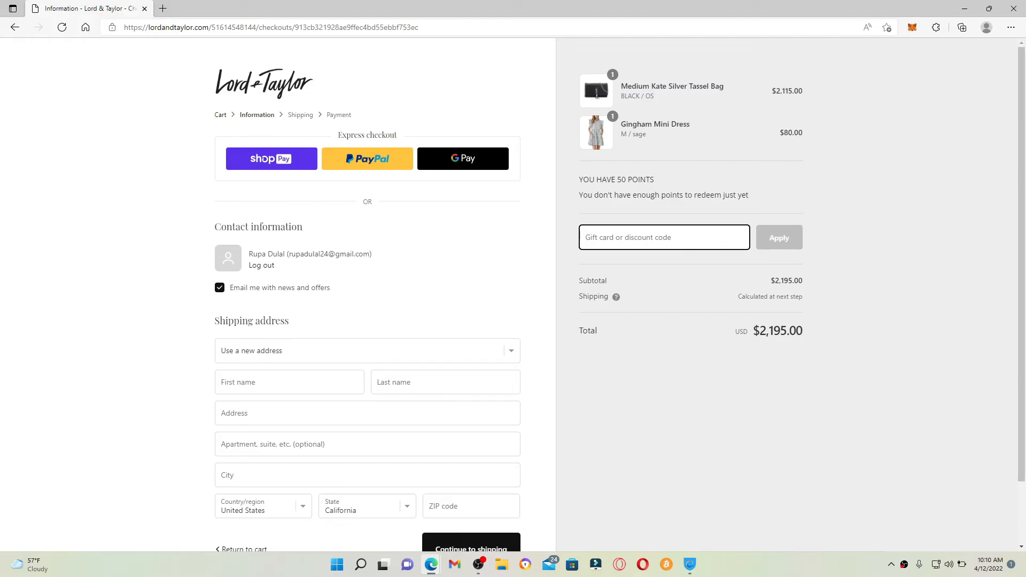
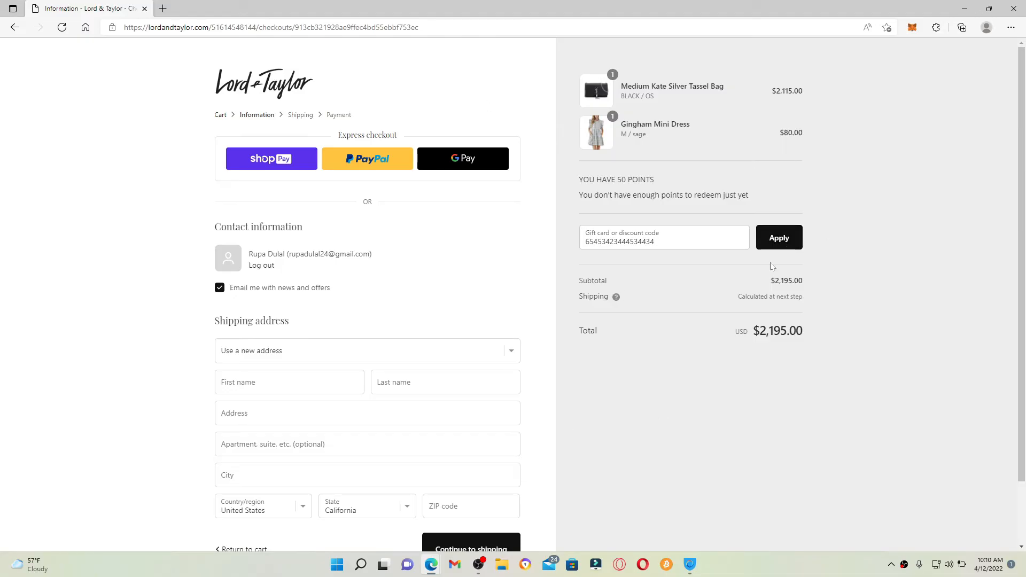
pyautogui.click(779, 238)
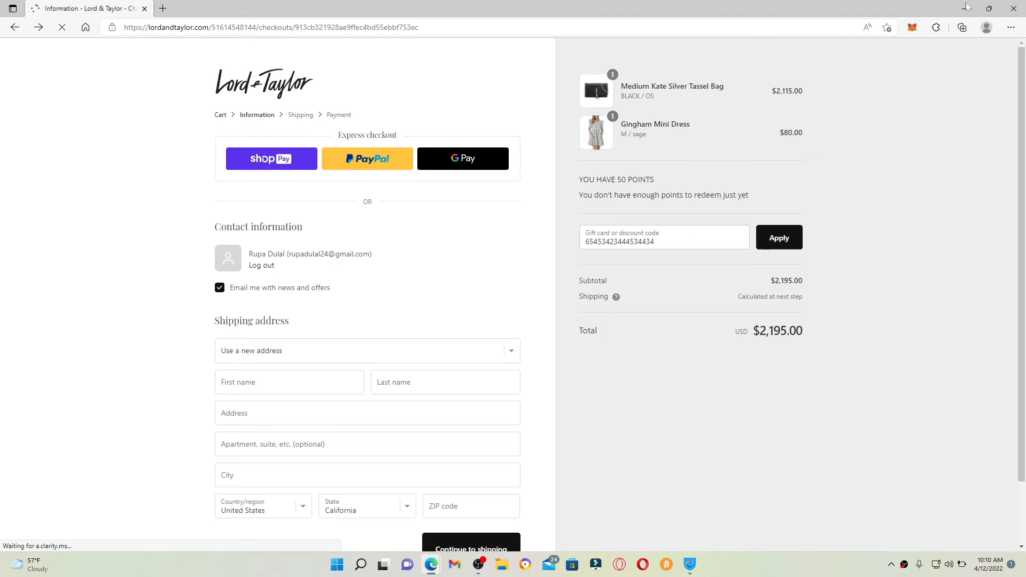